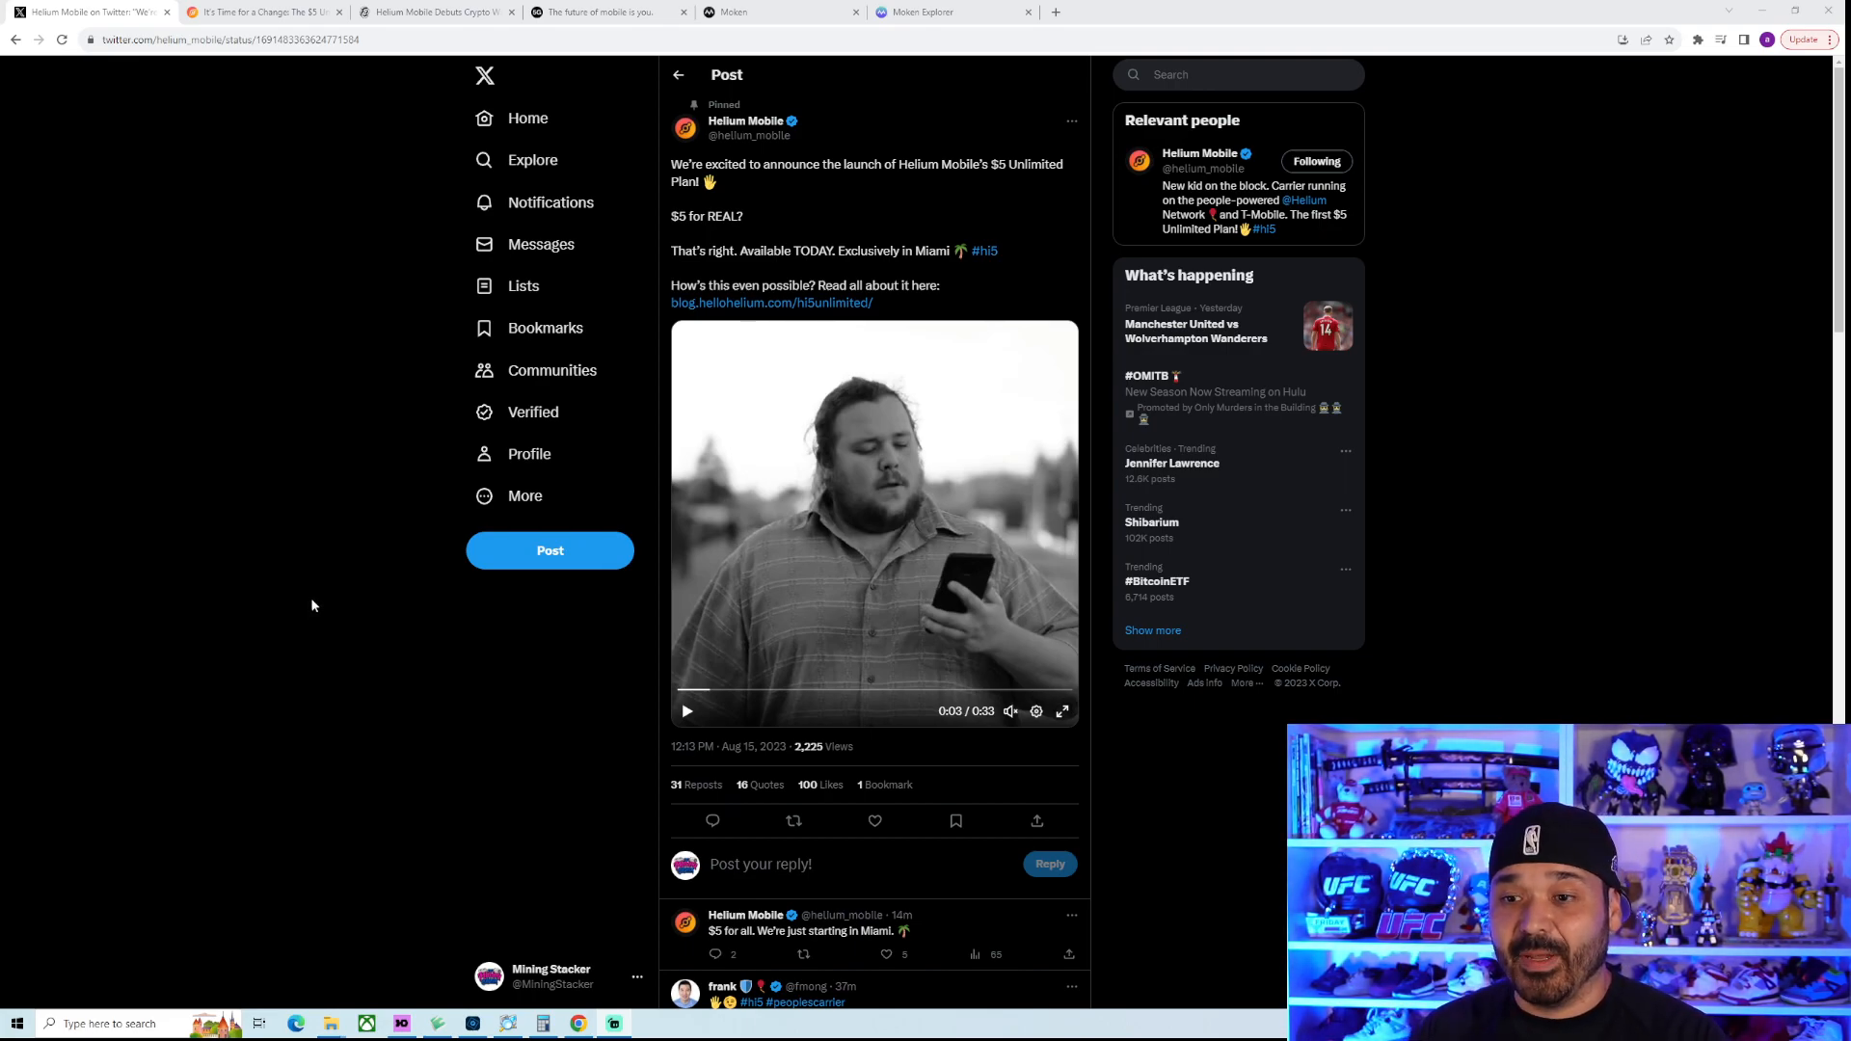
Bring up Helium's blog post on the Miami-only $5 Unlimited Plan launch
left_click(876, 821)
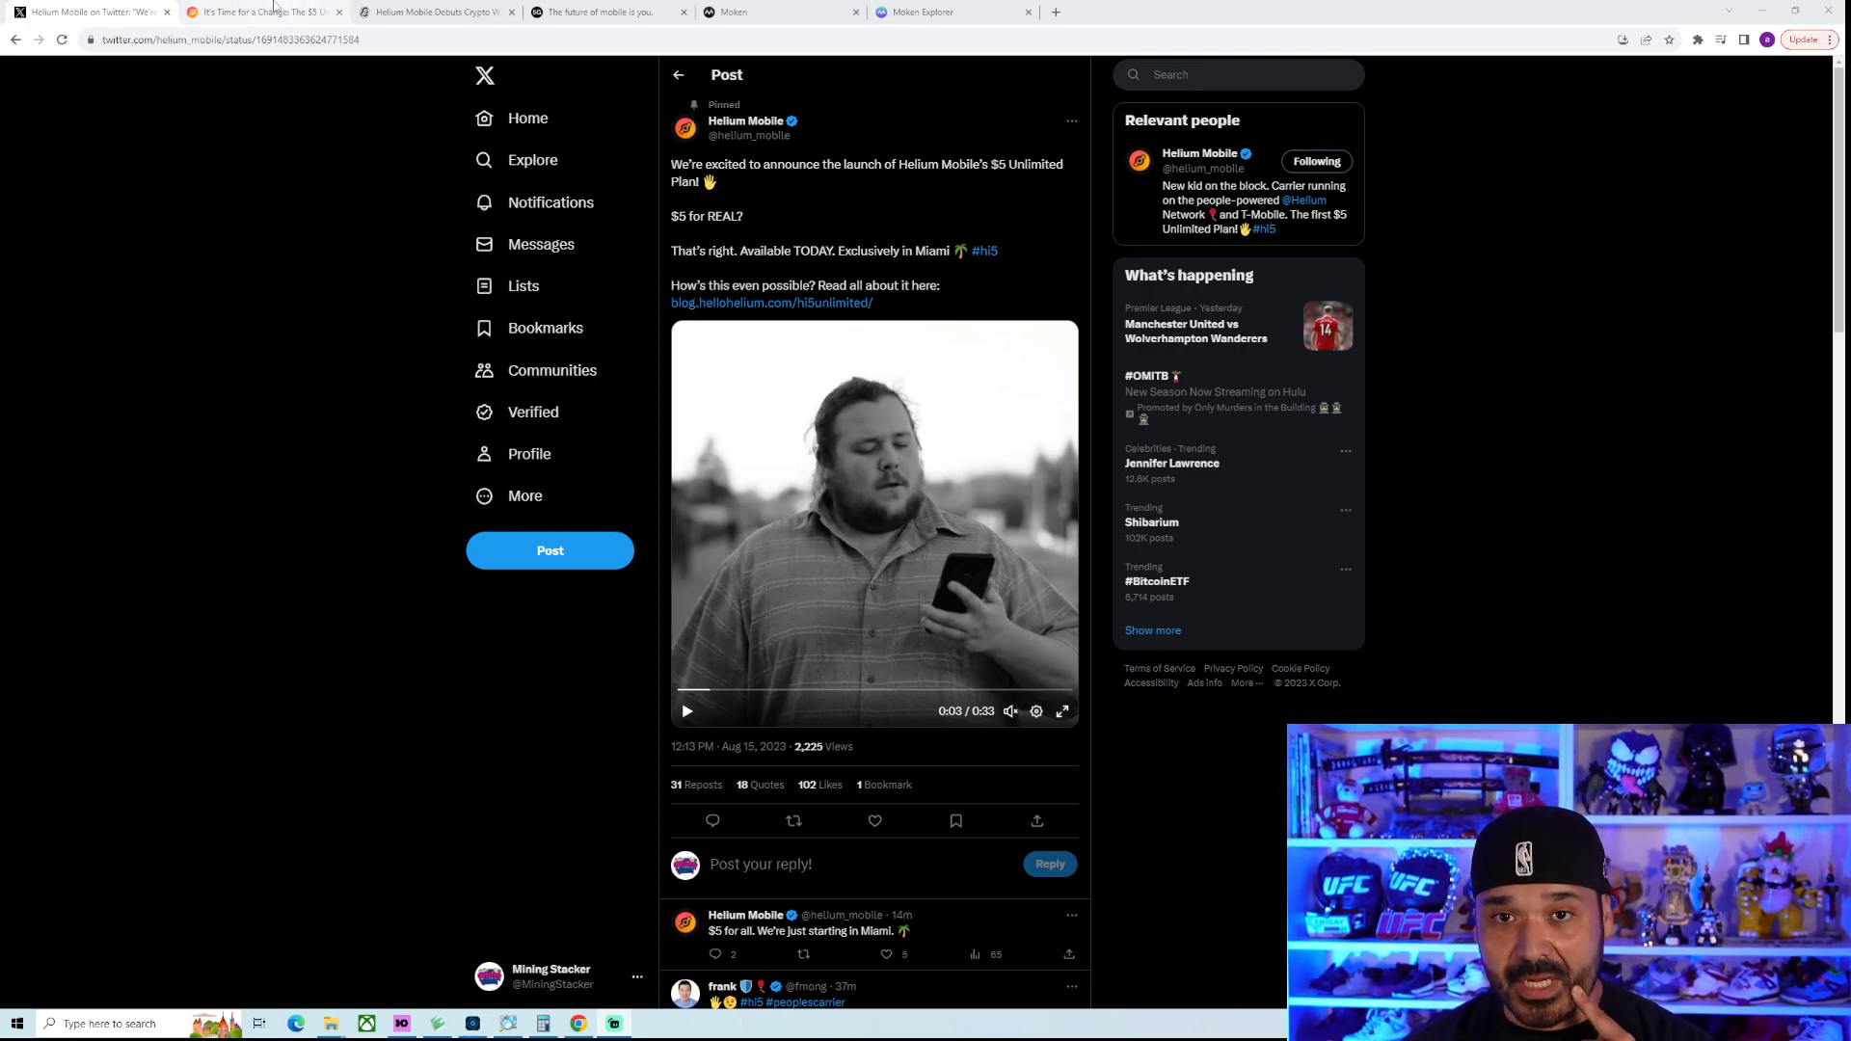
left_click(771, 303)
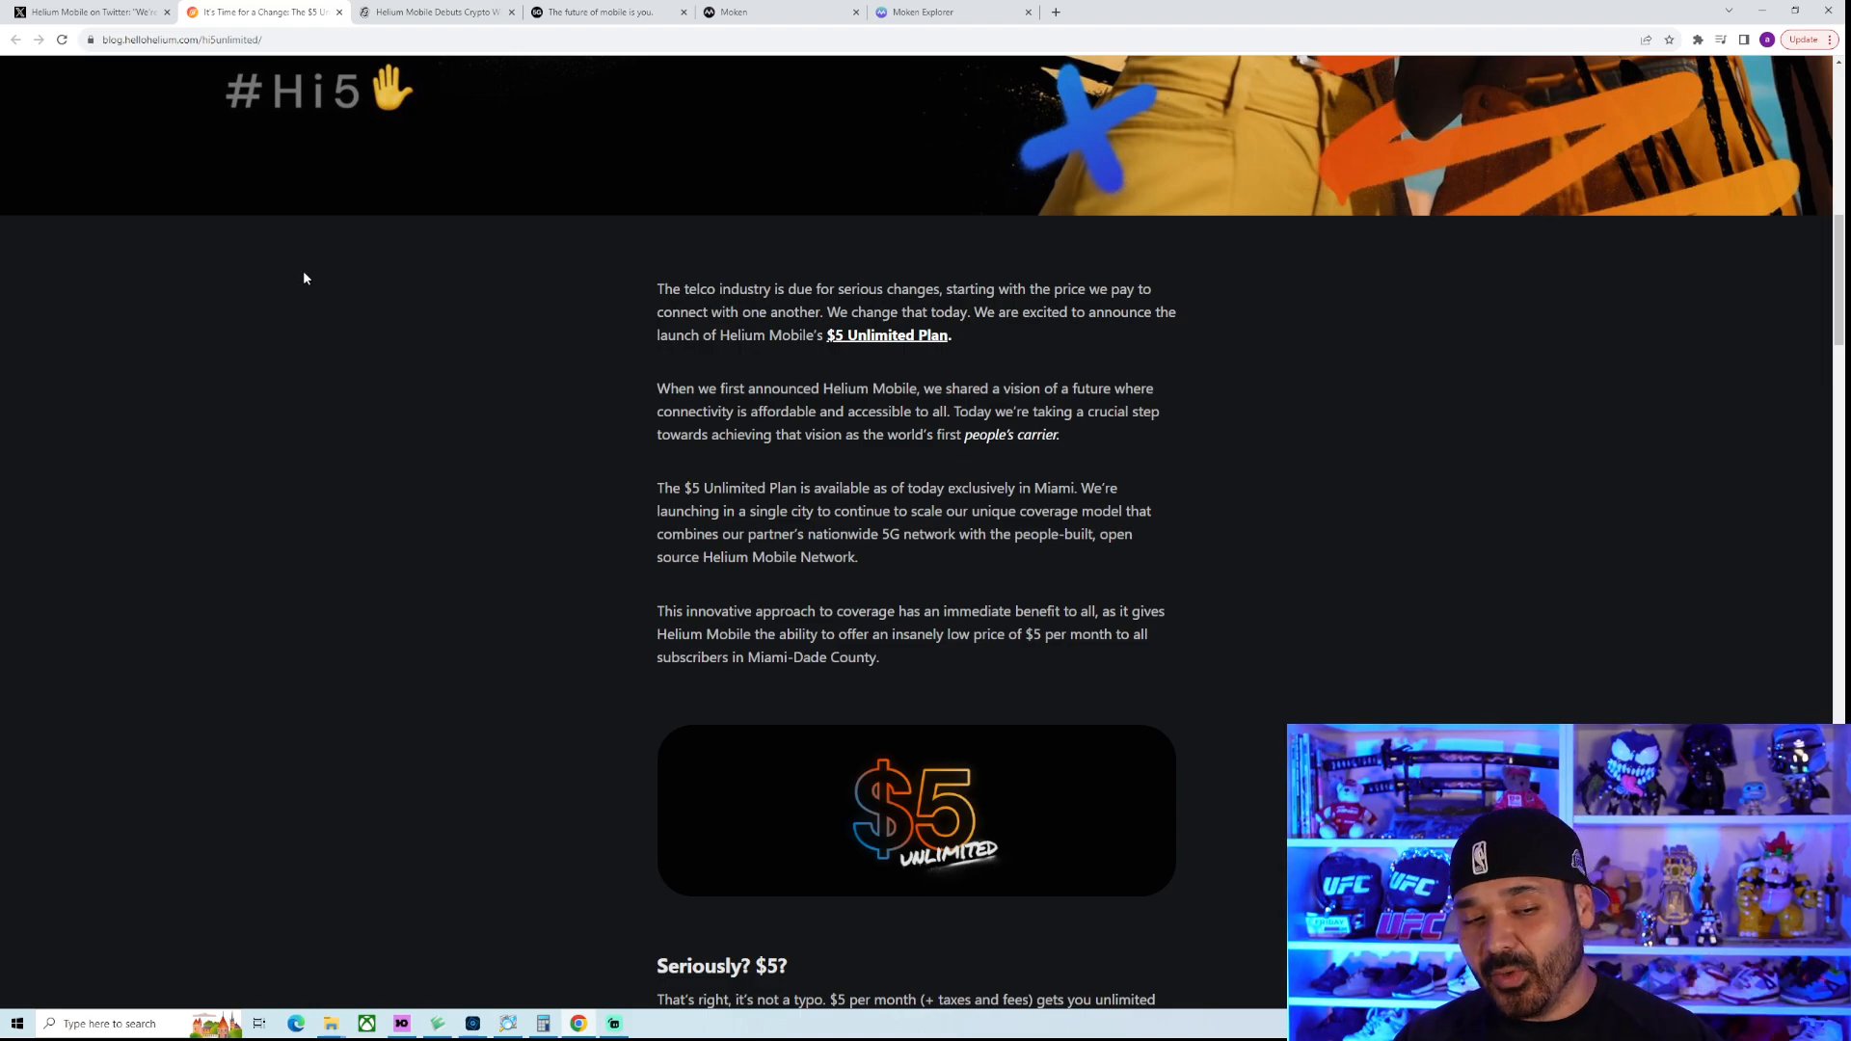
mouse_move(333, 371)
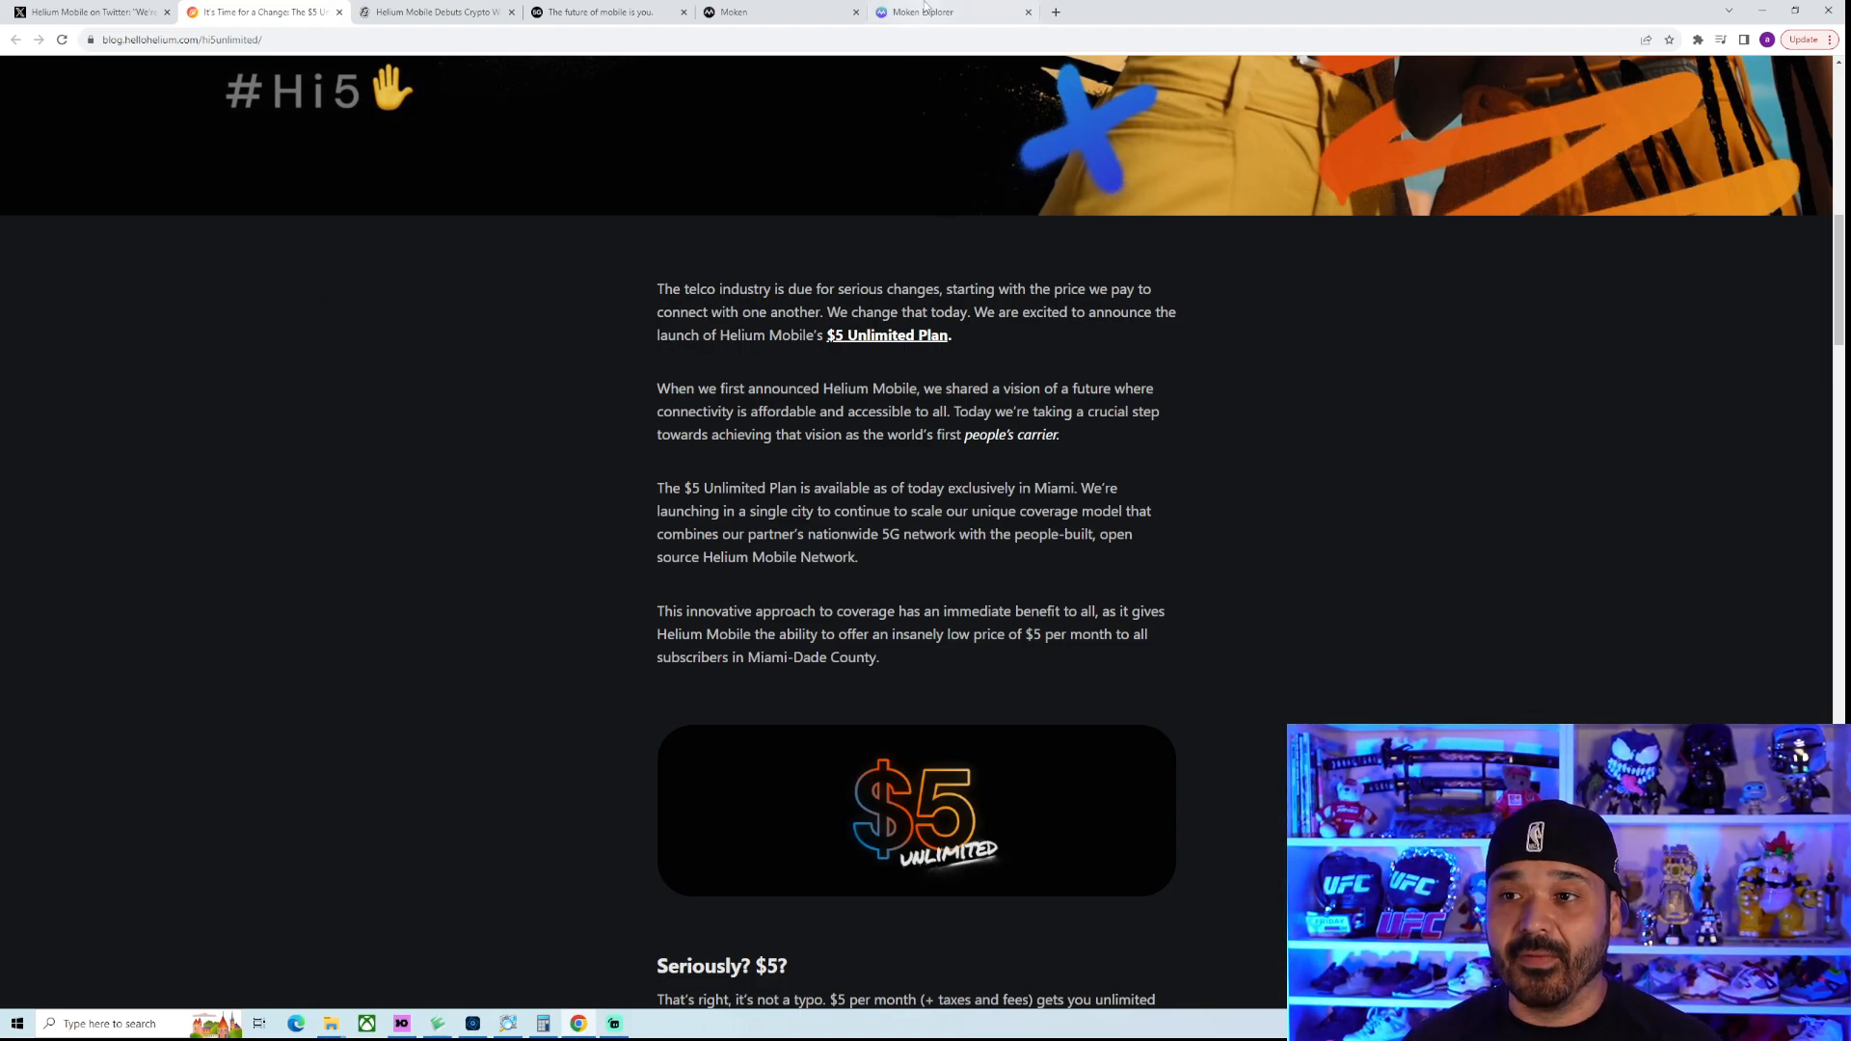
Switch to Moken Explorer's US map of Helium Mobile hotspots
left_click(945, 11)
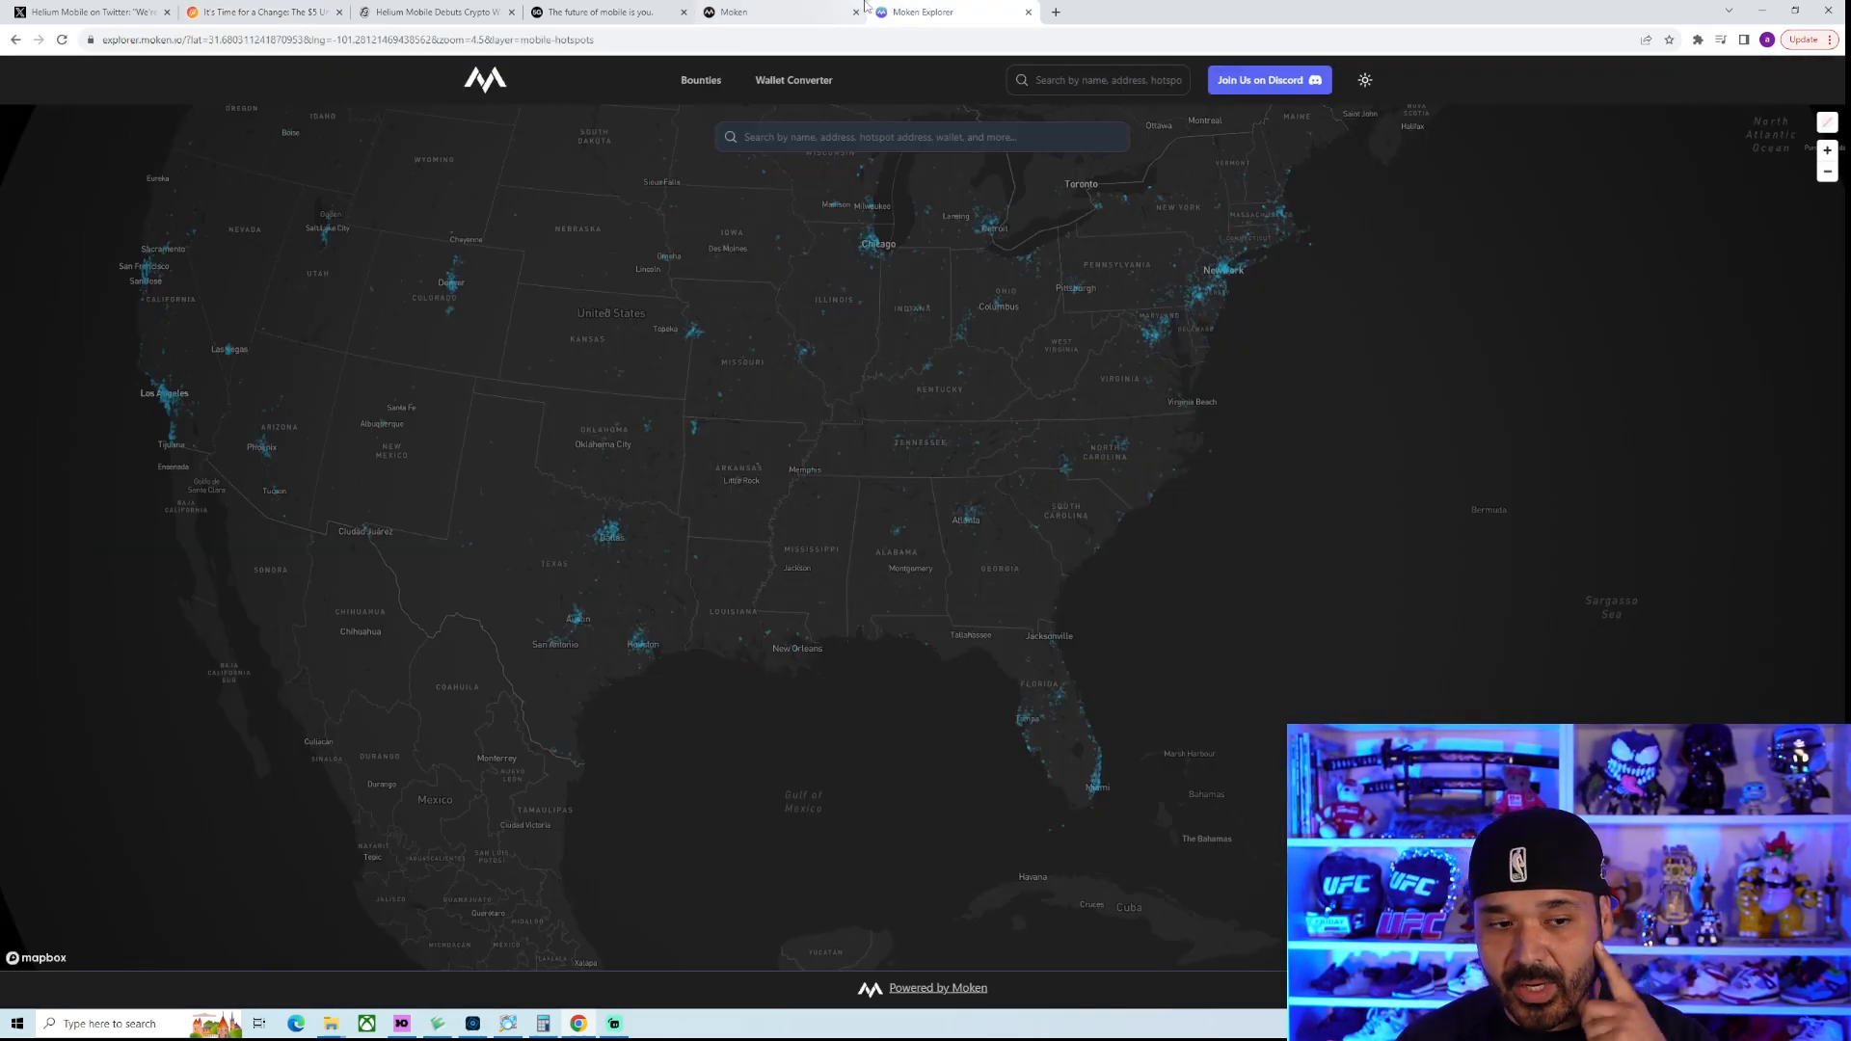
mouse_move(1285, 467)
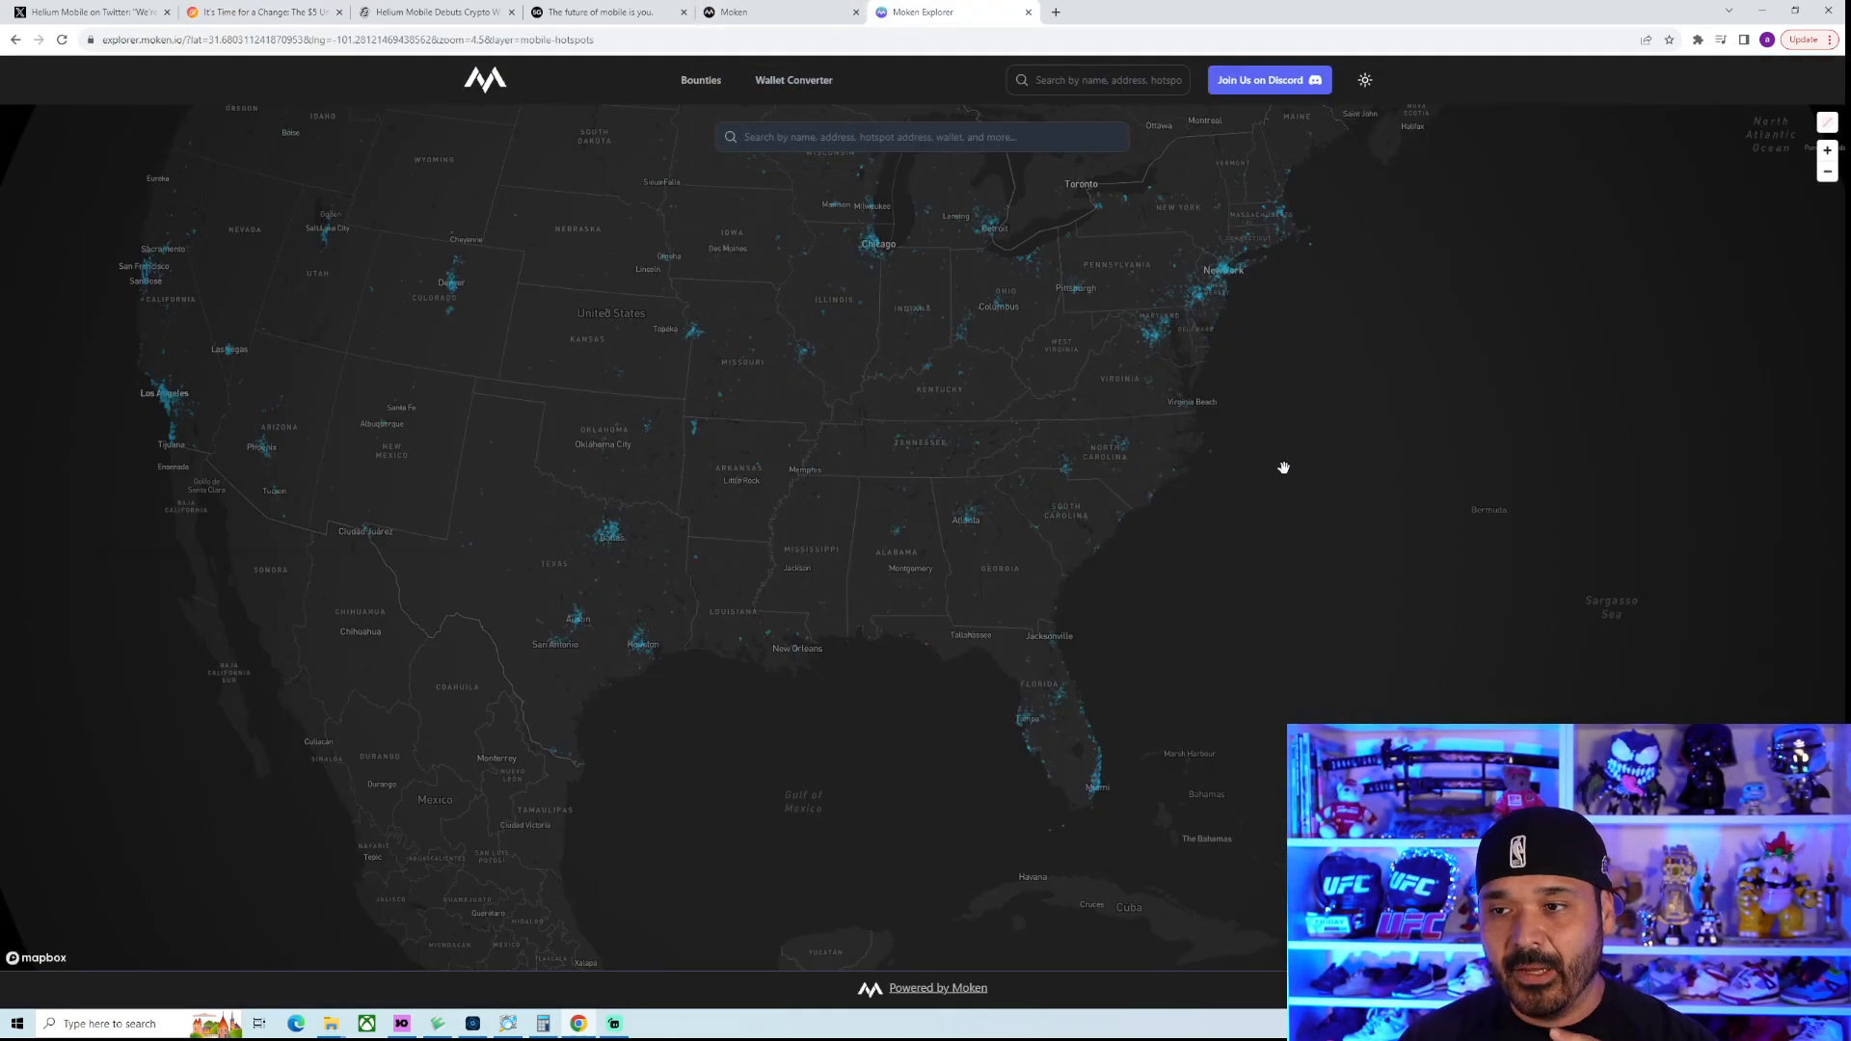
mouse_move(1315, 459)
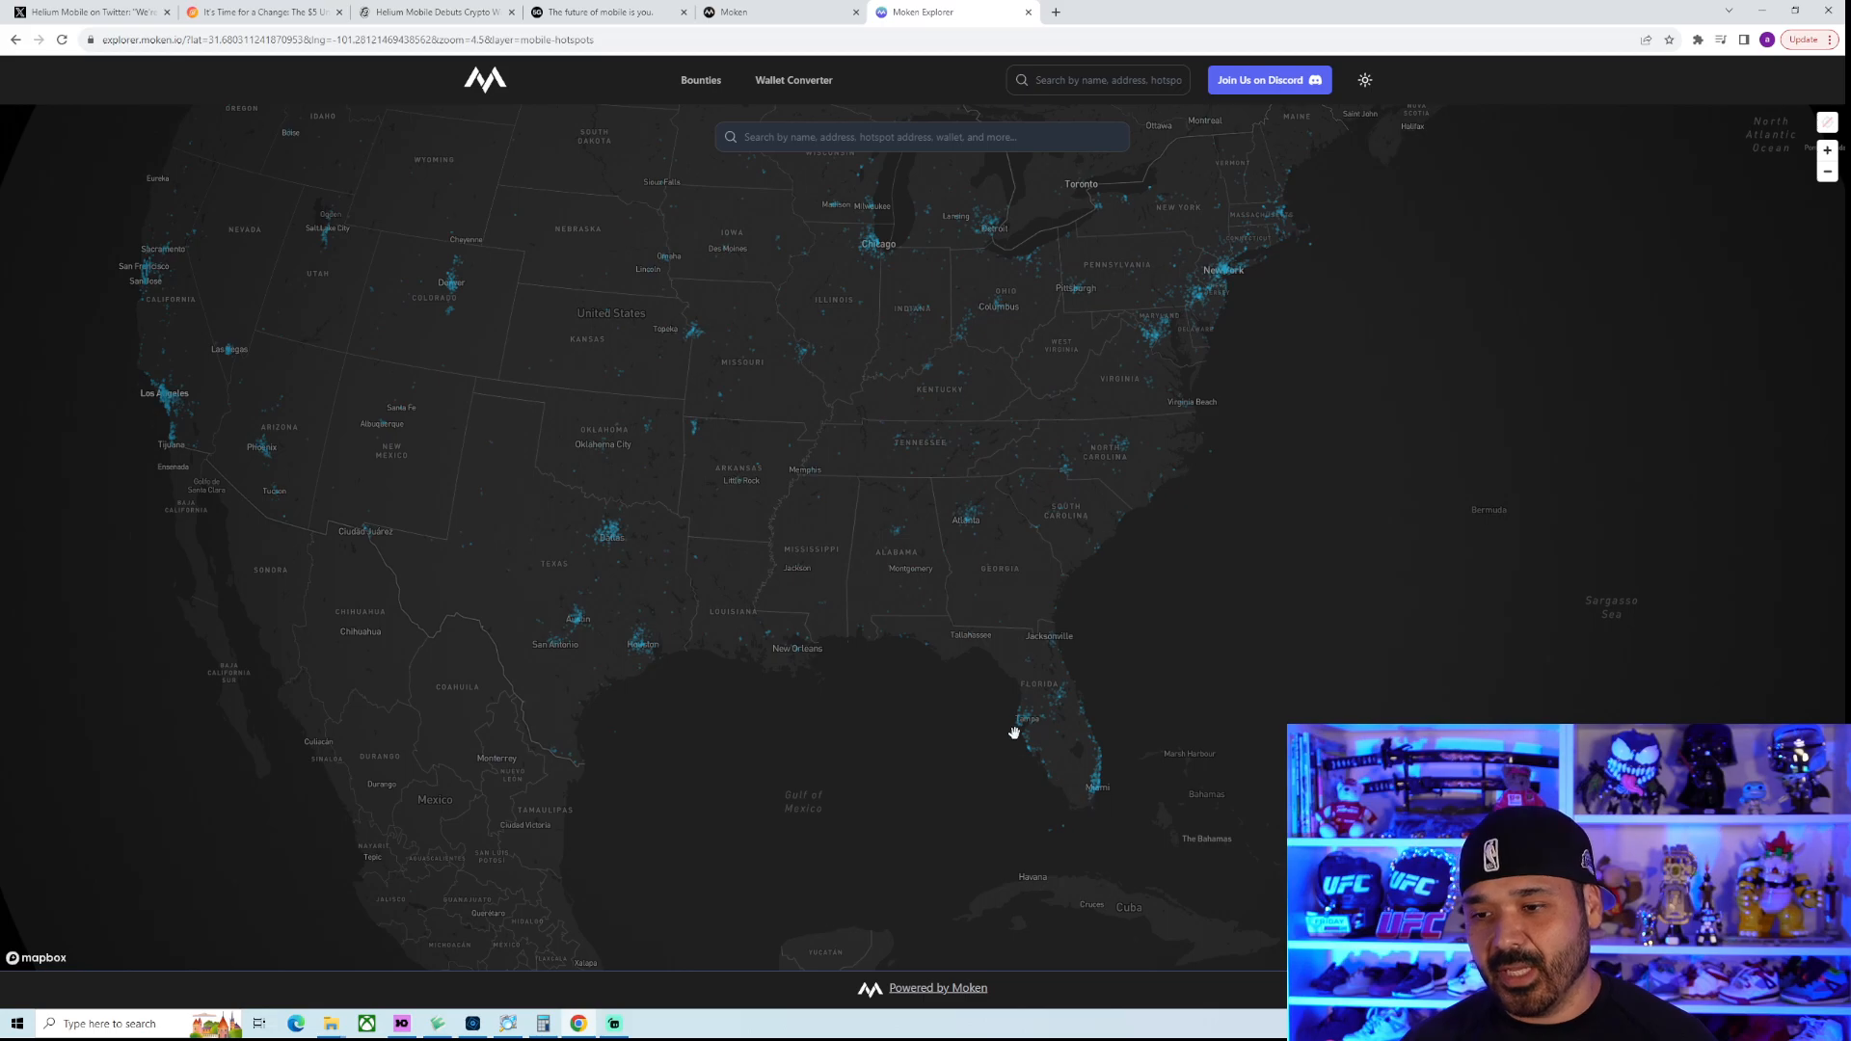
mouse_move(1008, 723)
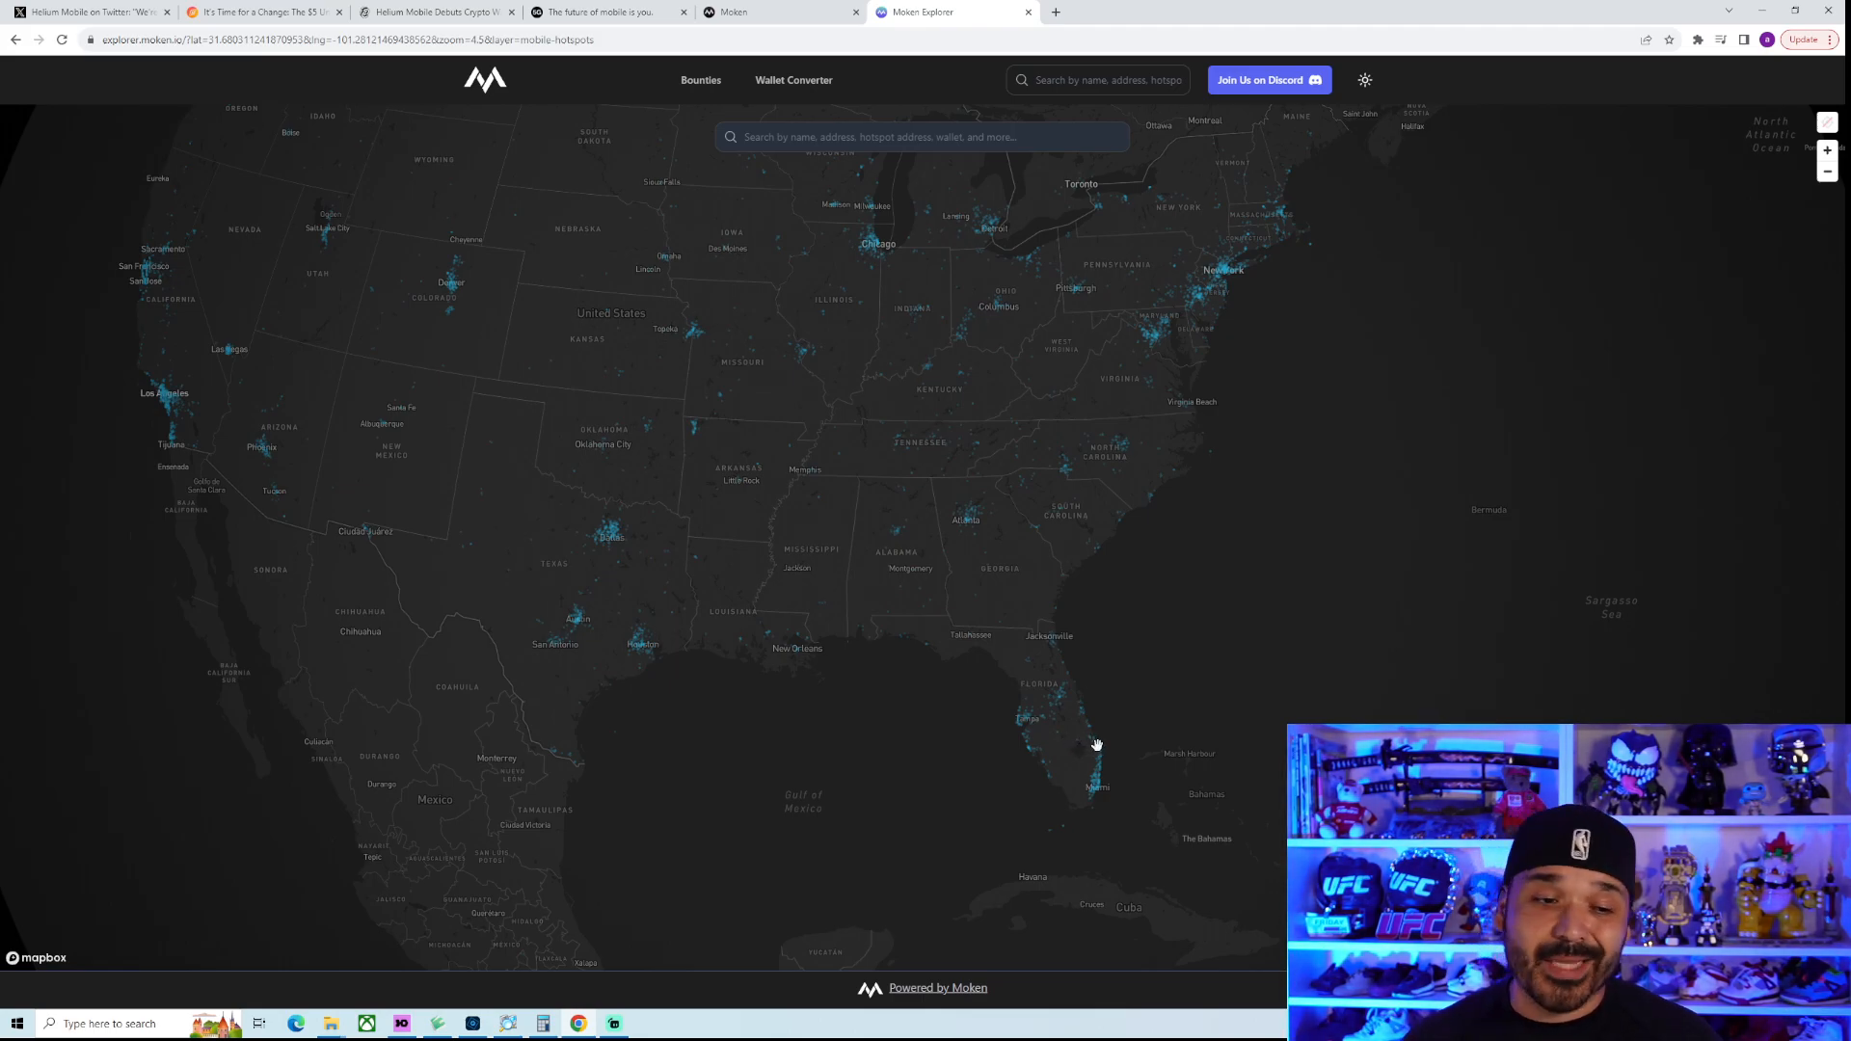
mouse_move(1119, 748)
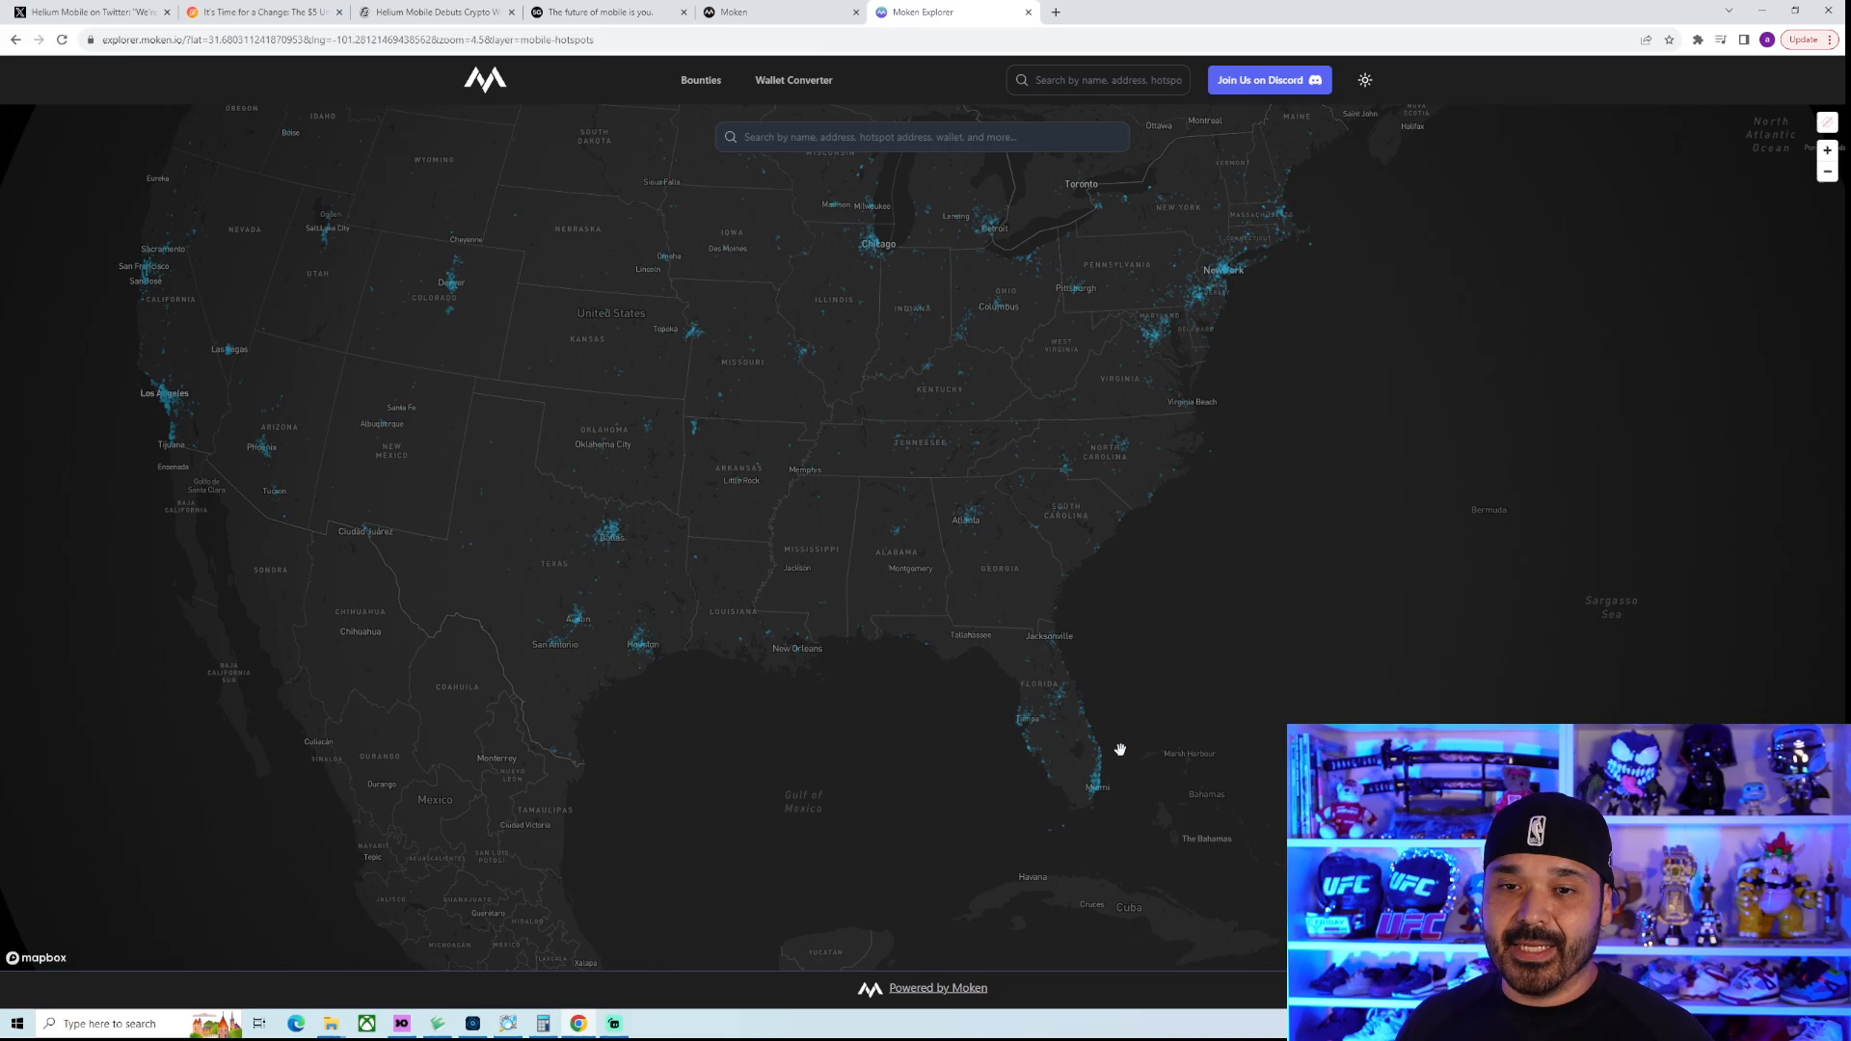
mouse_move(1138, 752)
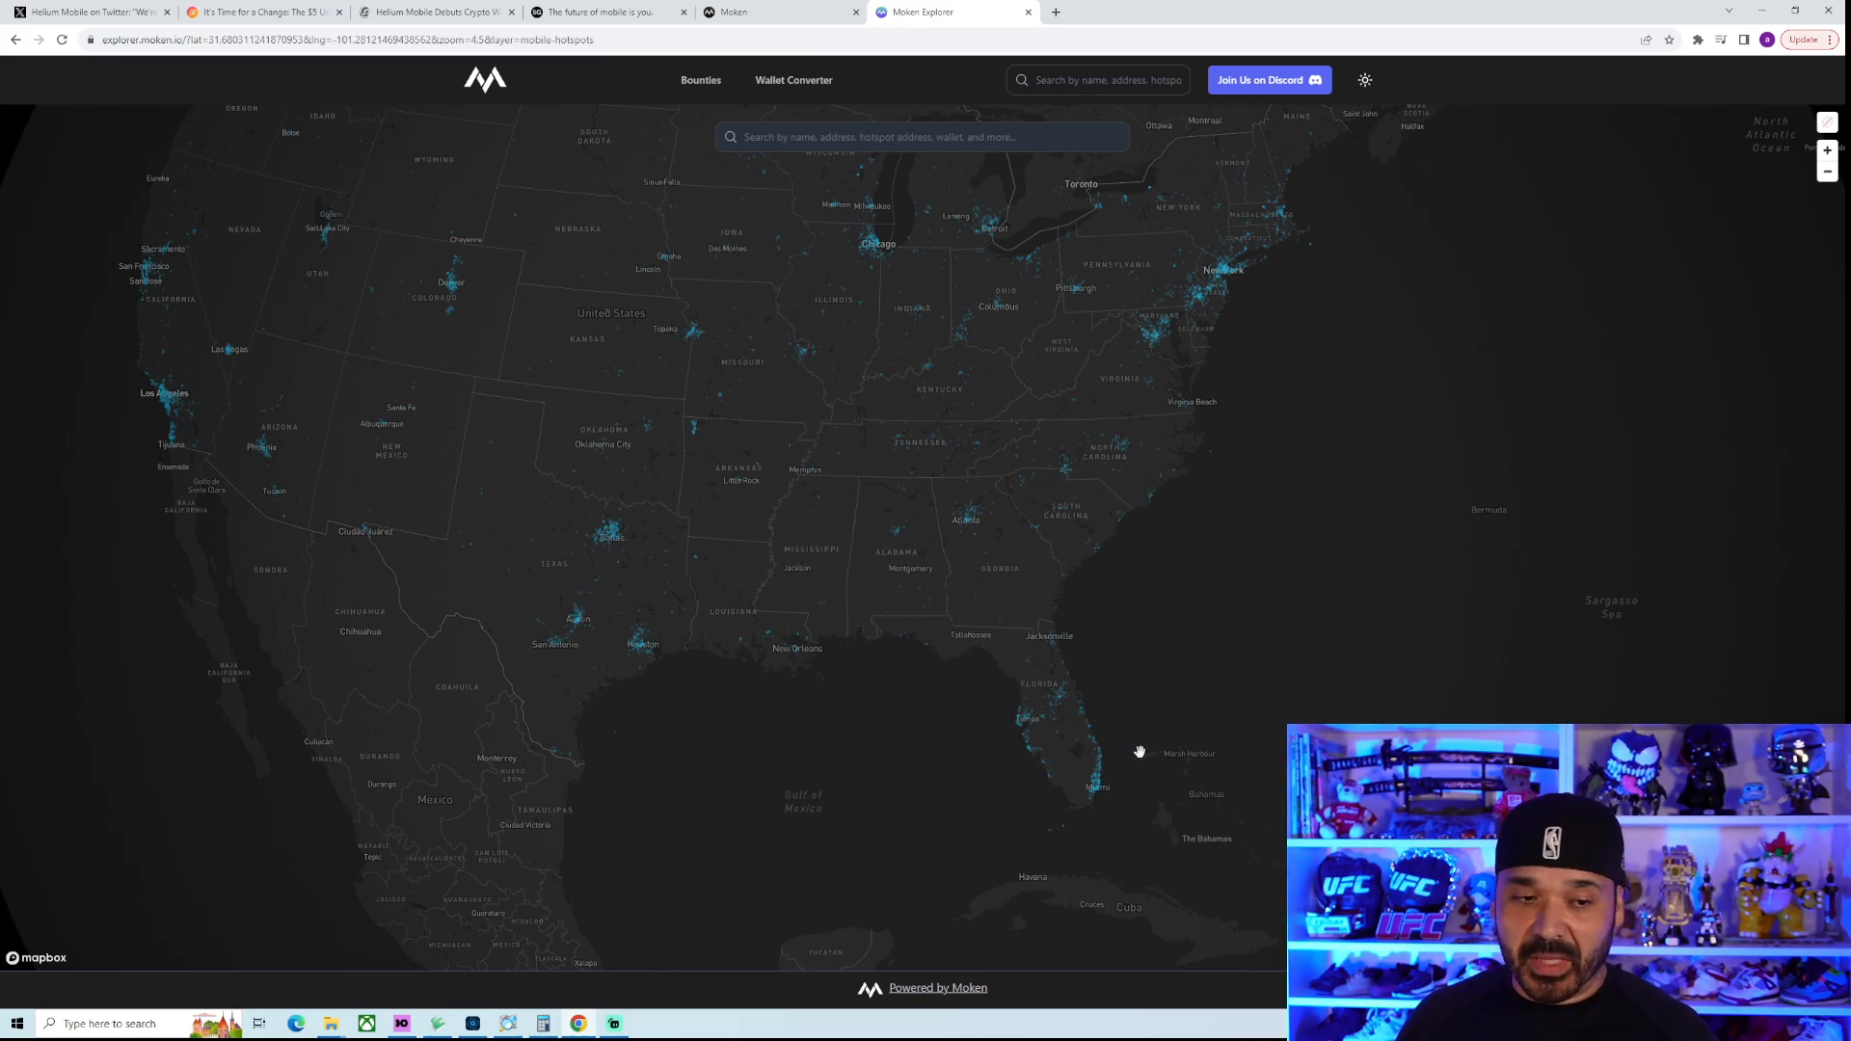
mouse_move(1156, 754)
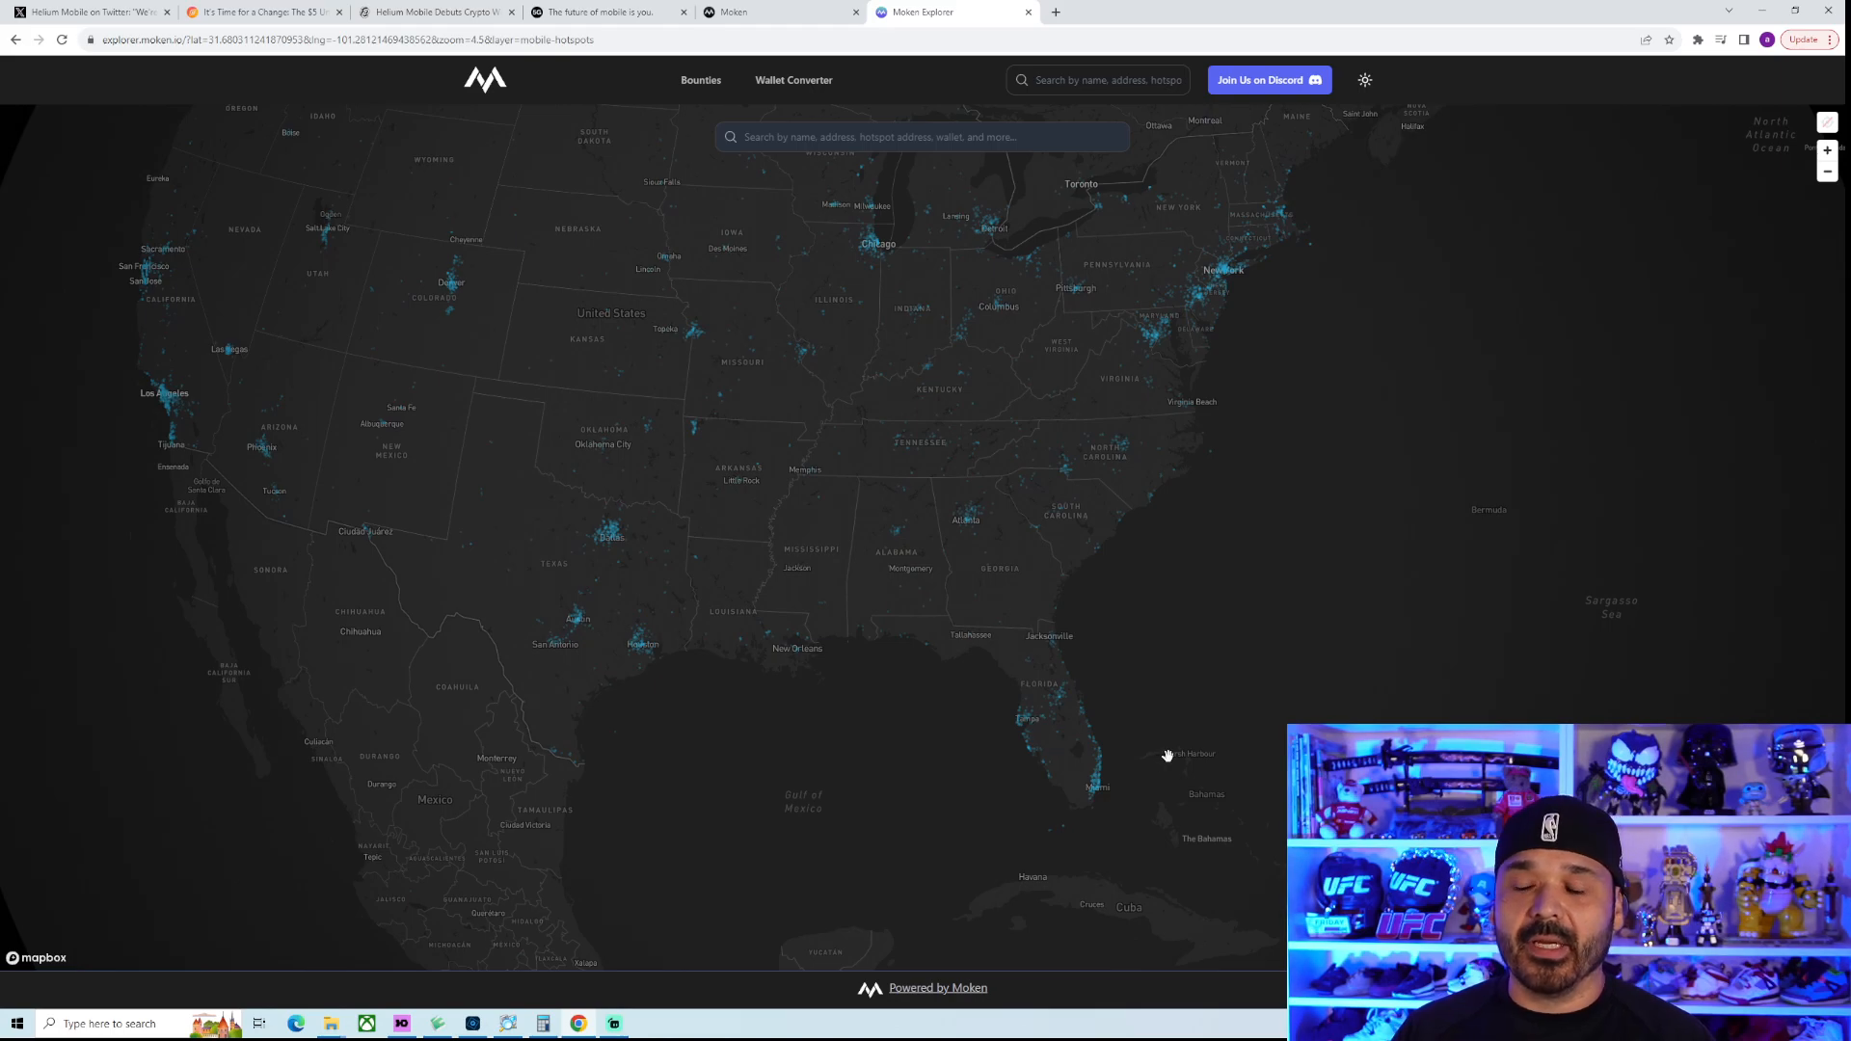
mouse_move(866, 471)
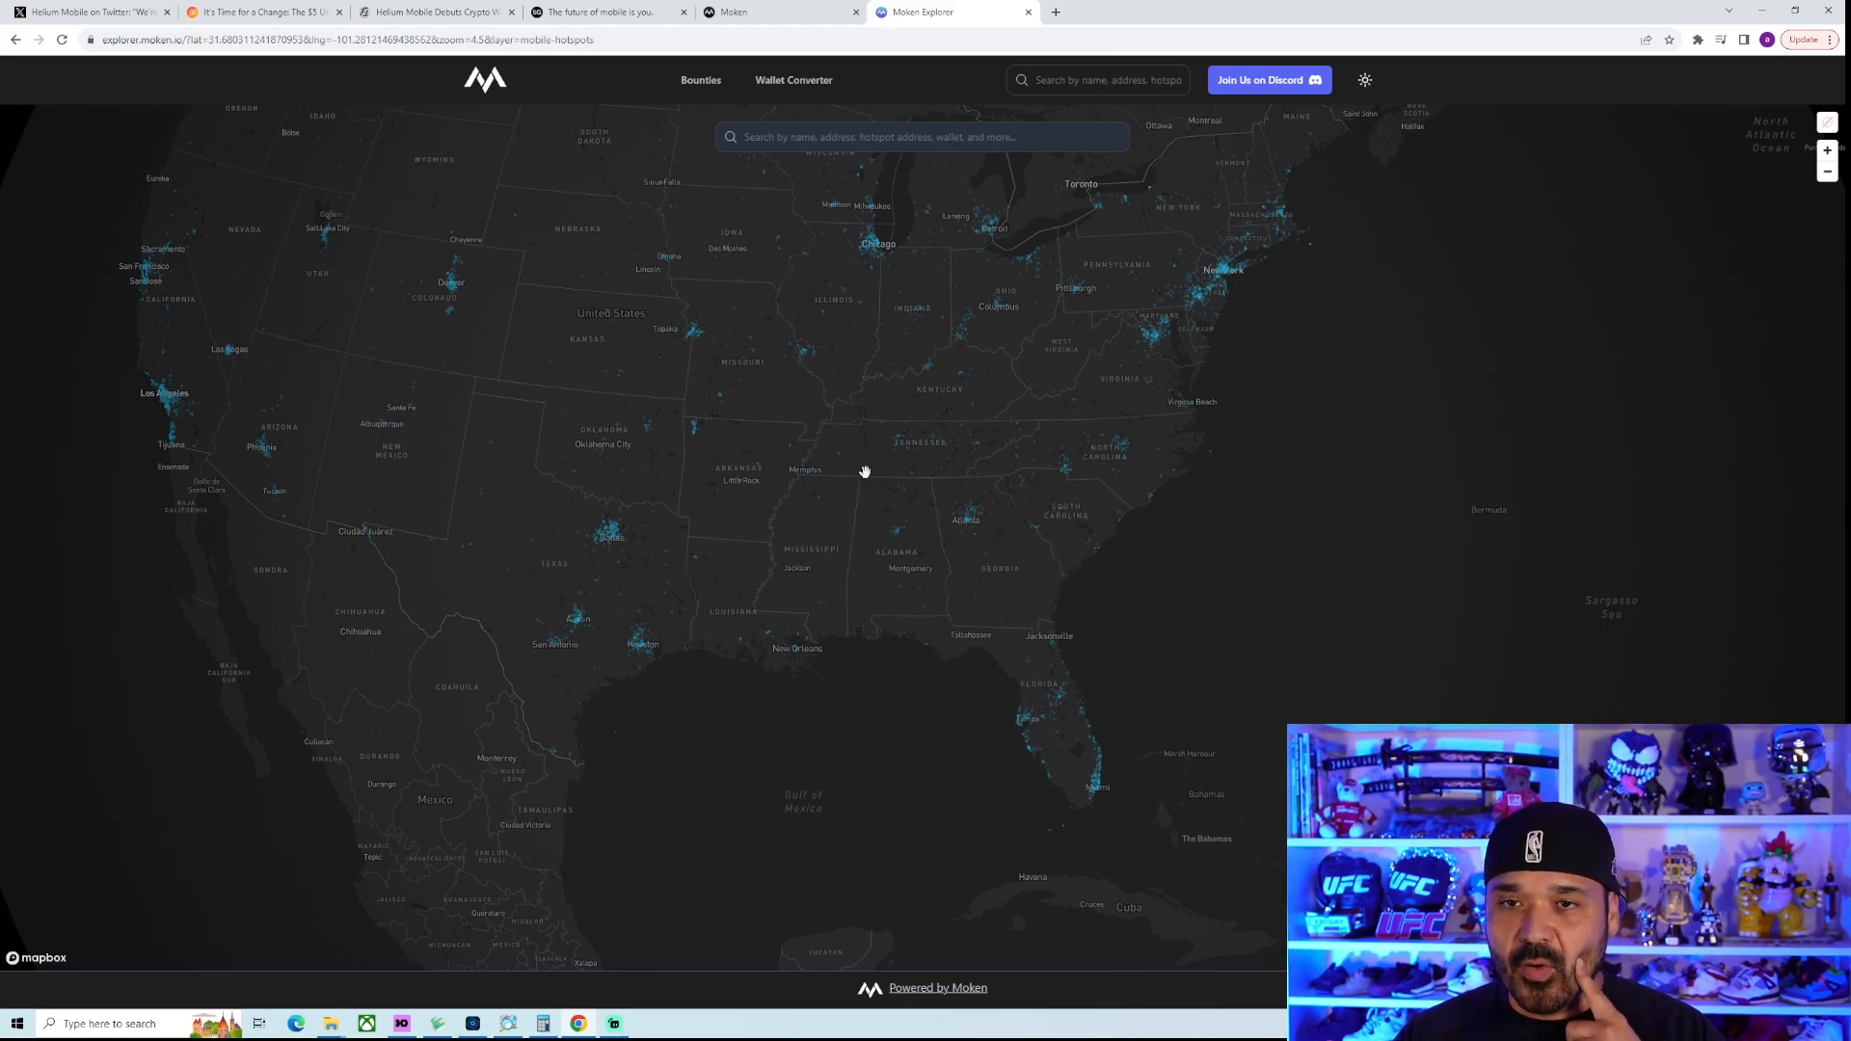
Read Decrypt's article on the $5 plan and 30GB slowdown, then return to the hotspot map
left_click(437, 11)
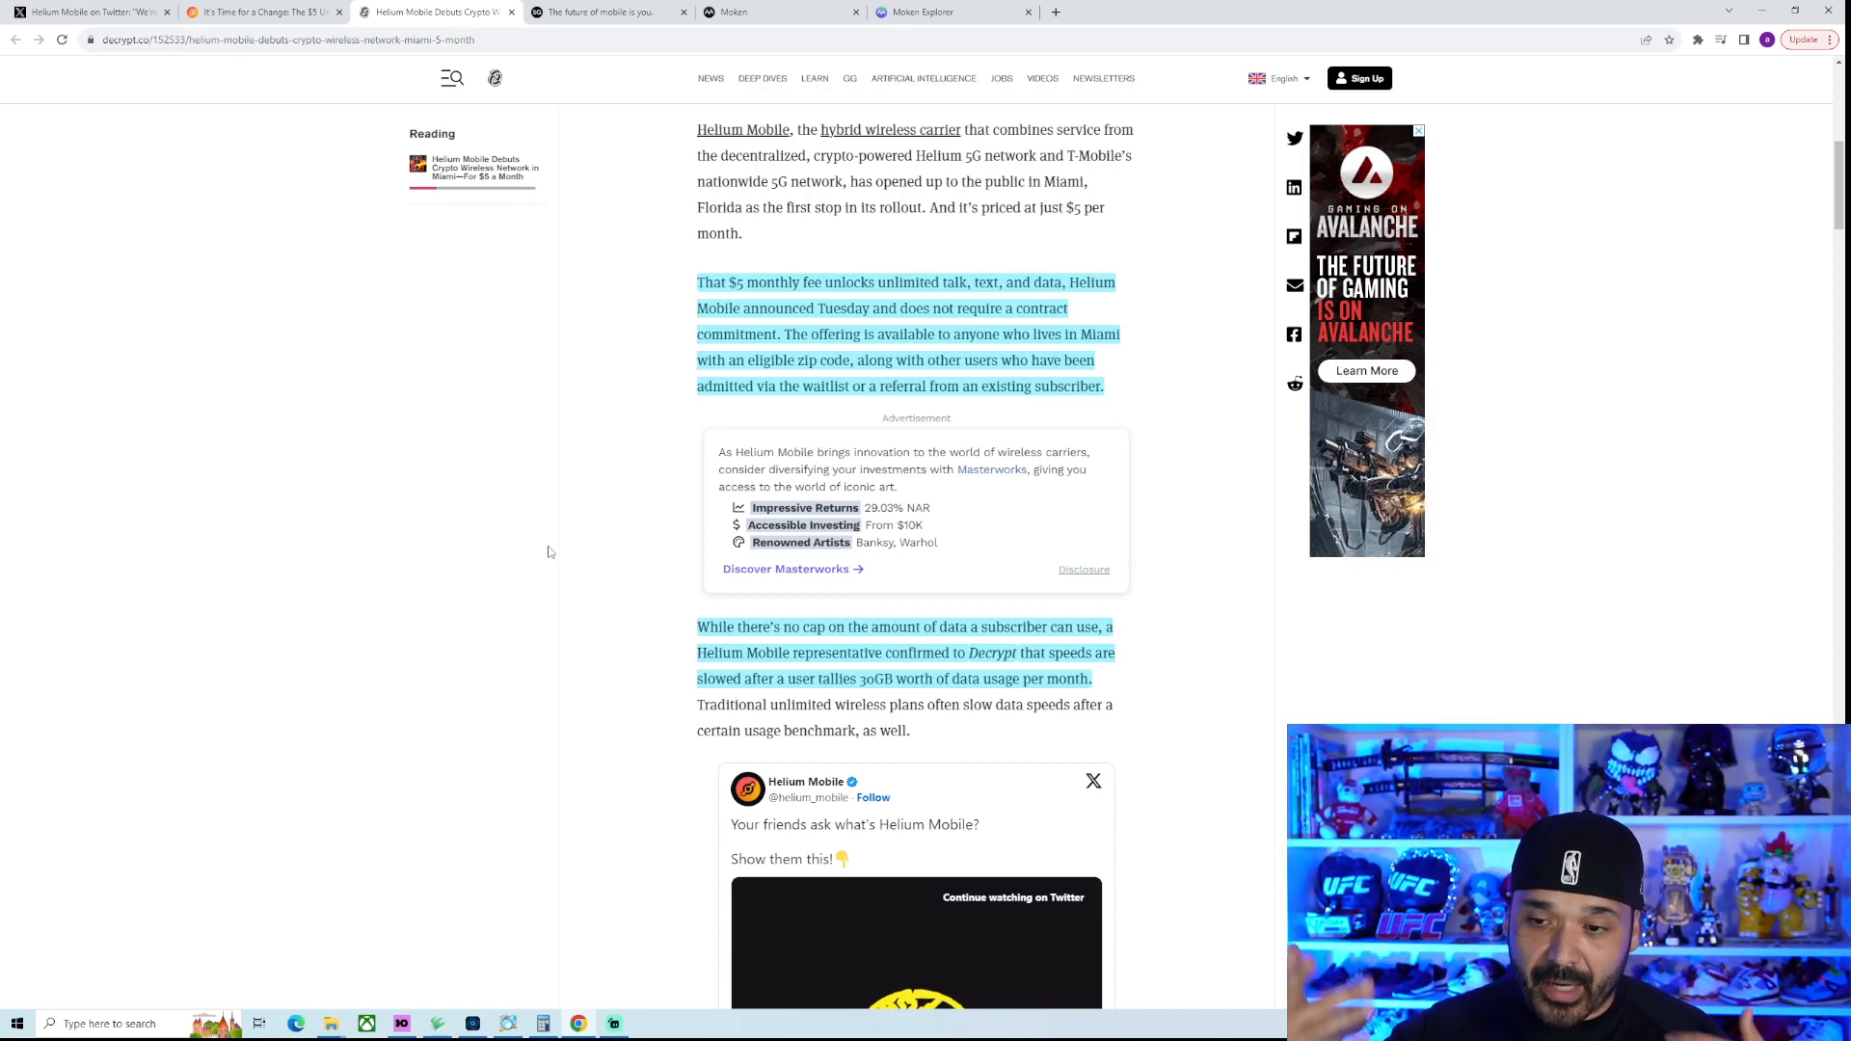
mouse_move(507, 583)
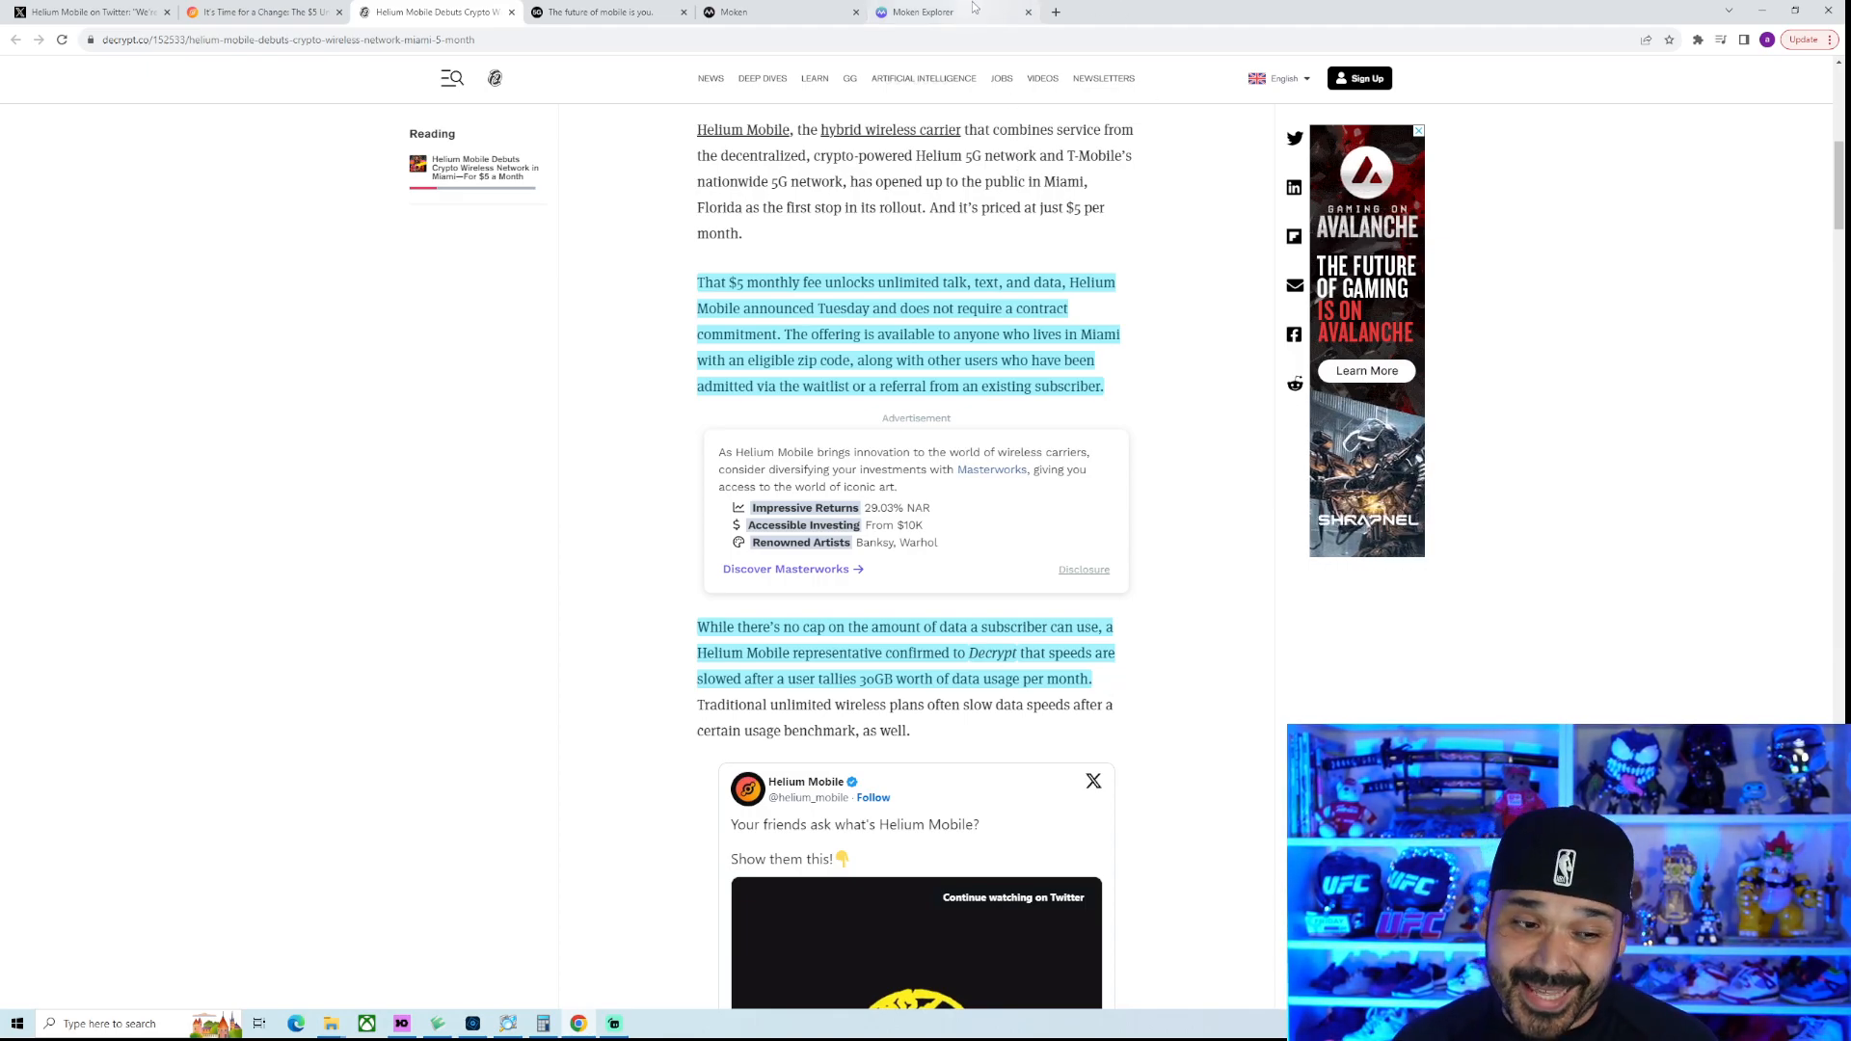
left_click(934, 12)
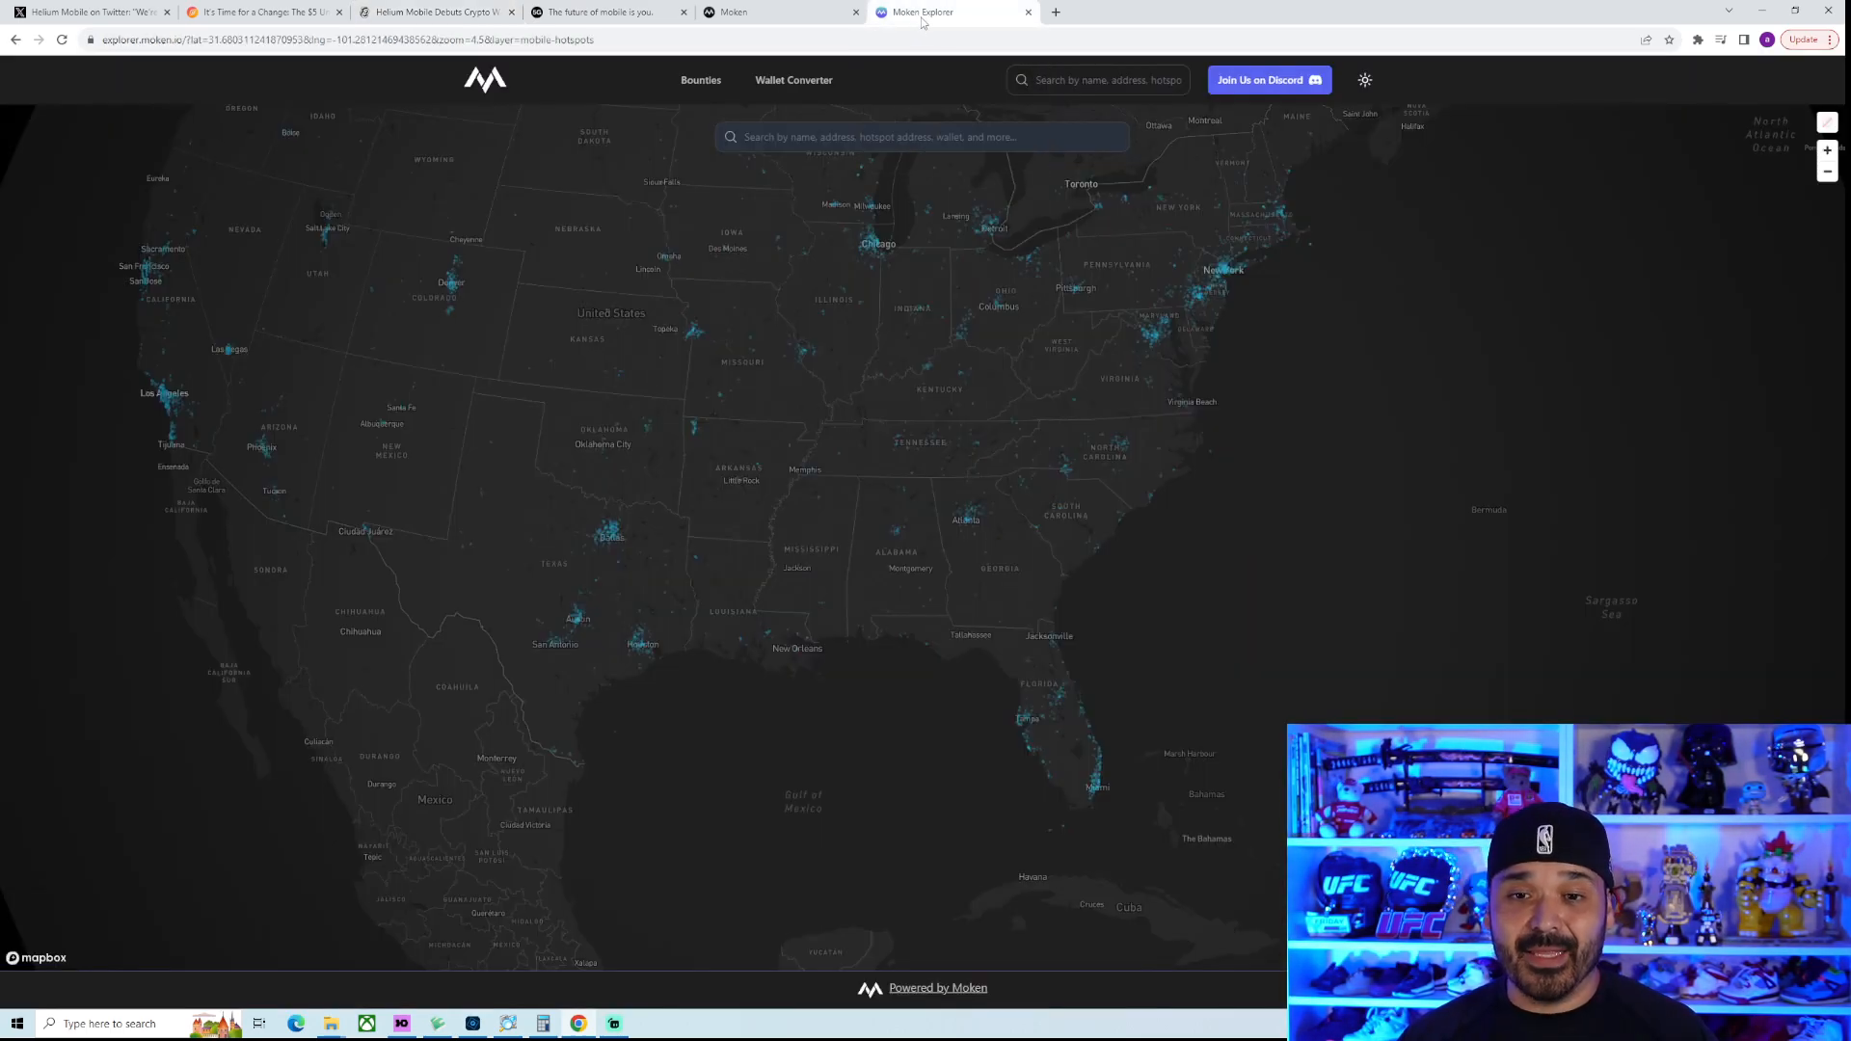
mouse_move(922, 23)
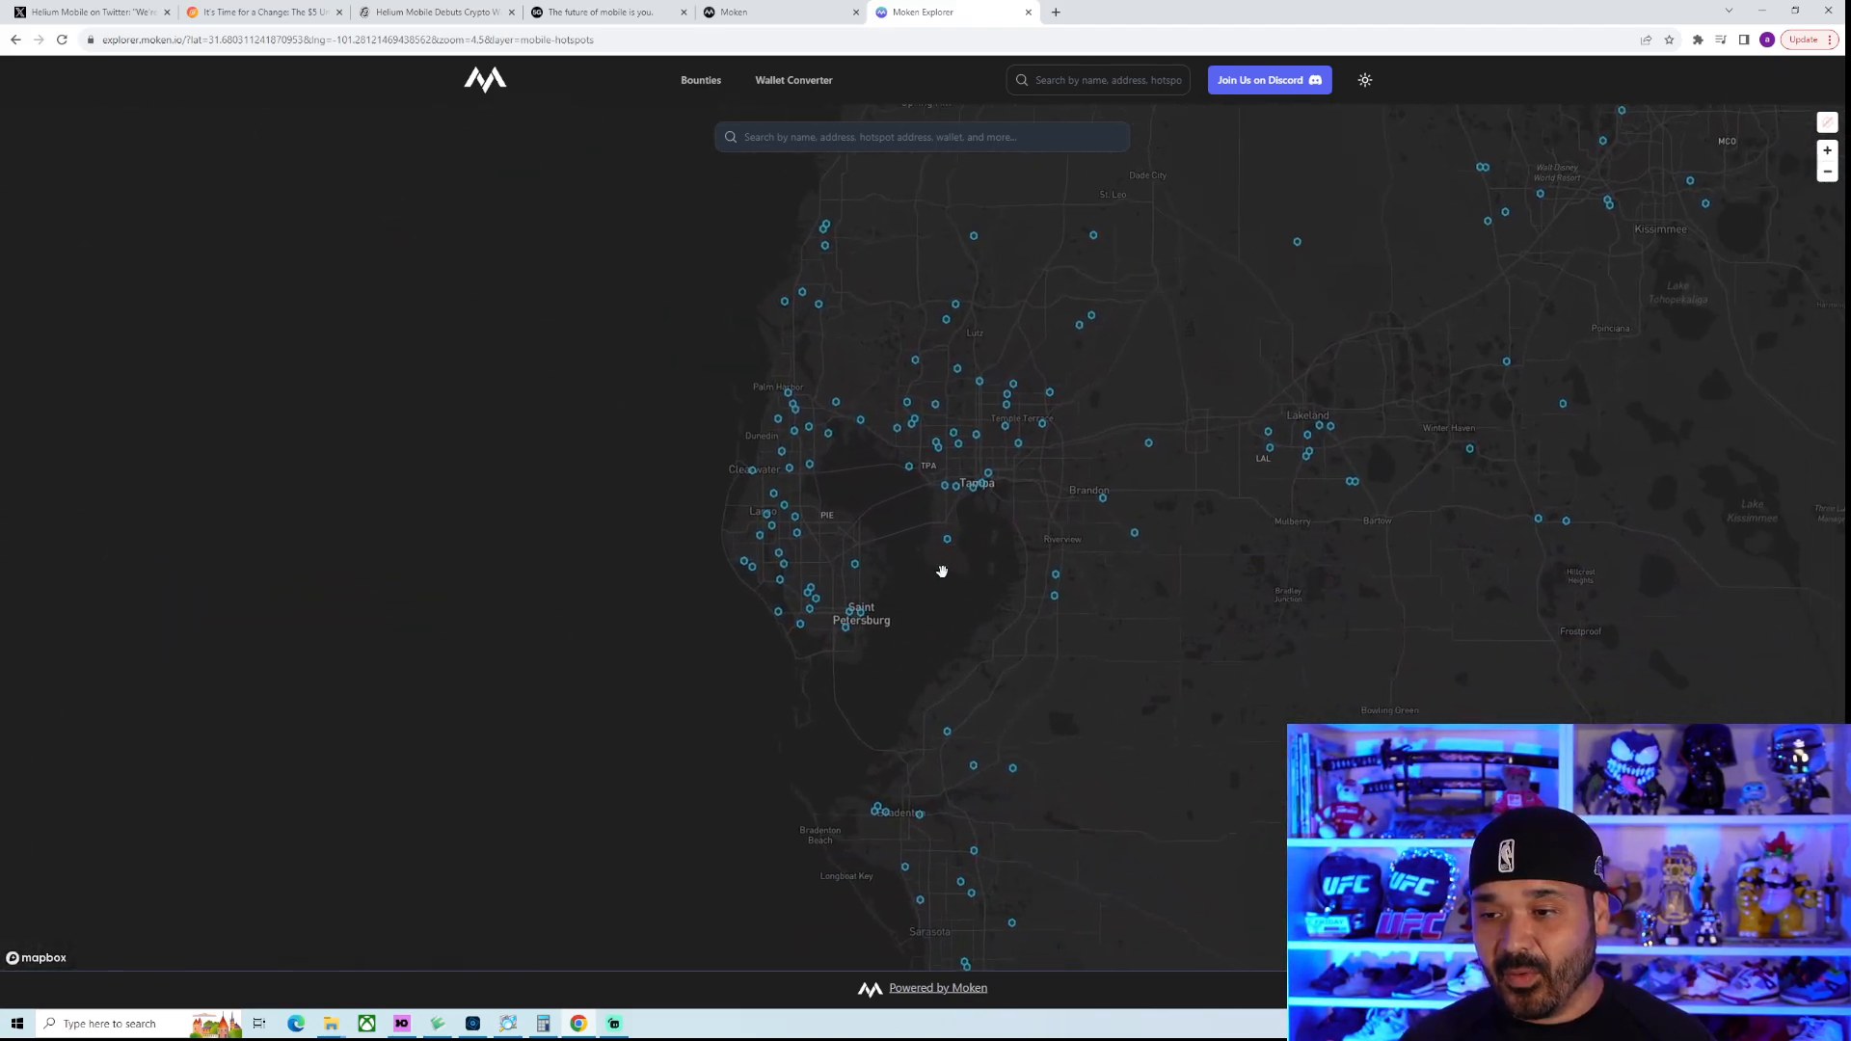
Pan the zoomed map around Tampa and St. Petersburg to view individual hotspots
left_click_drag(943, 571, 1192, 600)
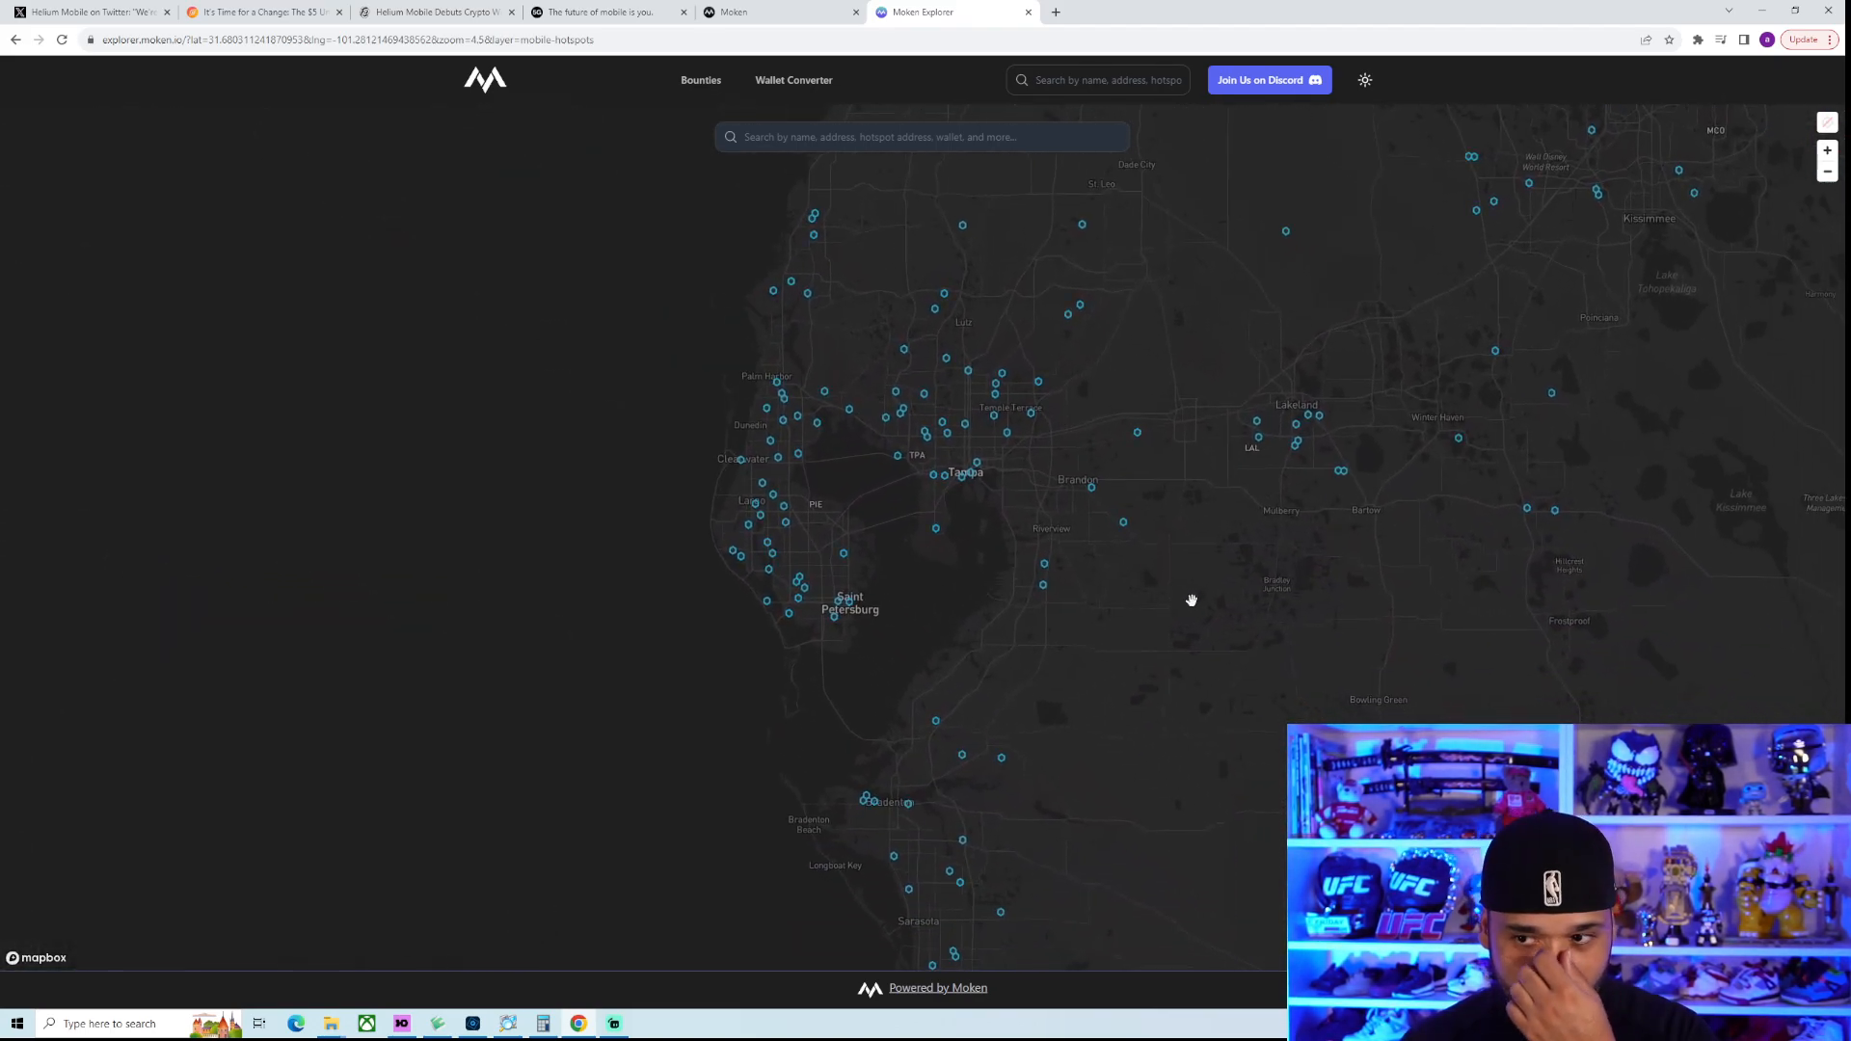